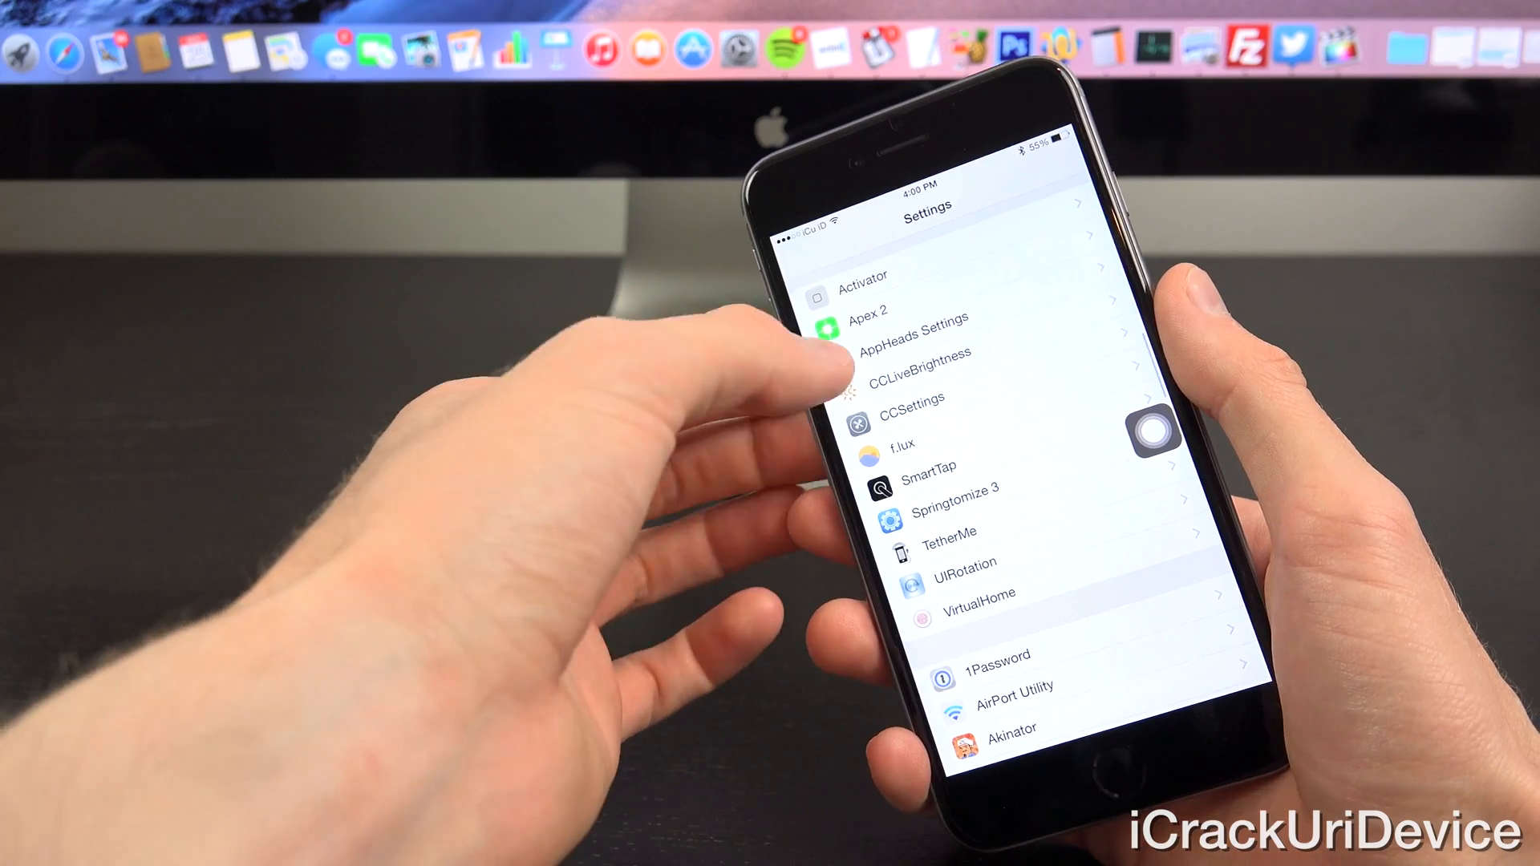
# Step: Open the AppHeads tweak's settings page from the Settings tweak list
pyautogui.click(907, 319)
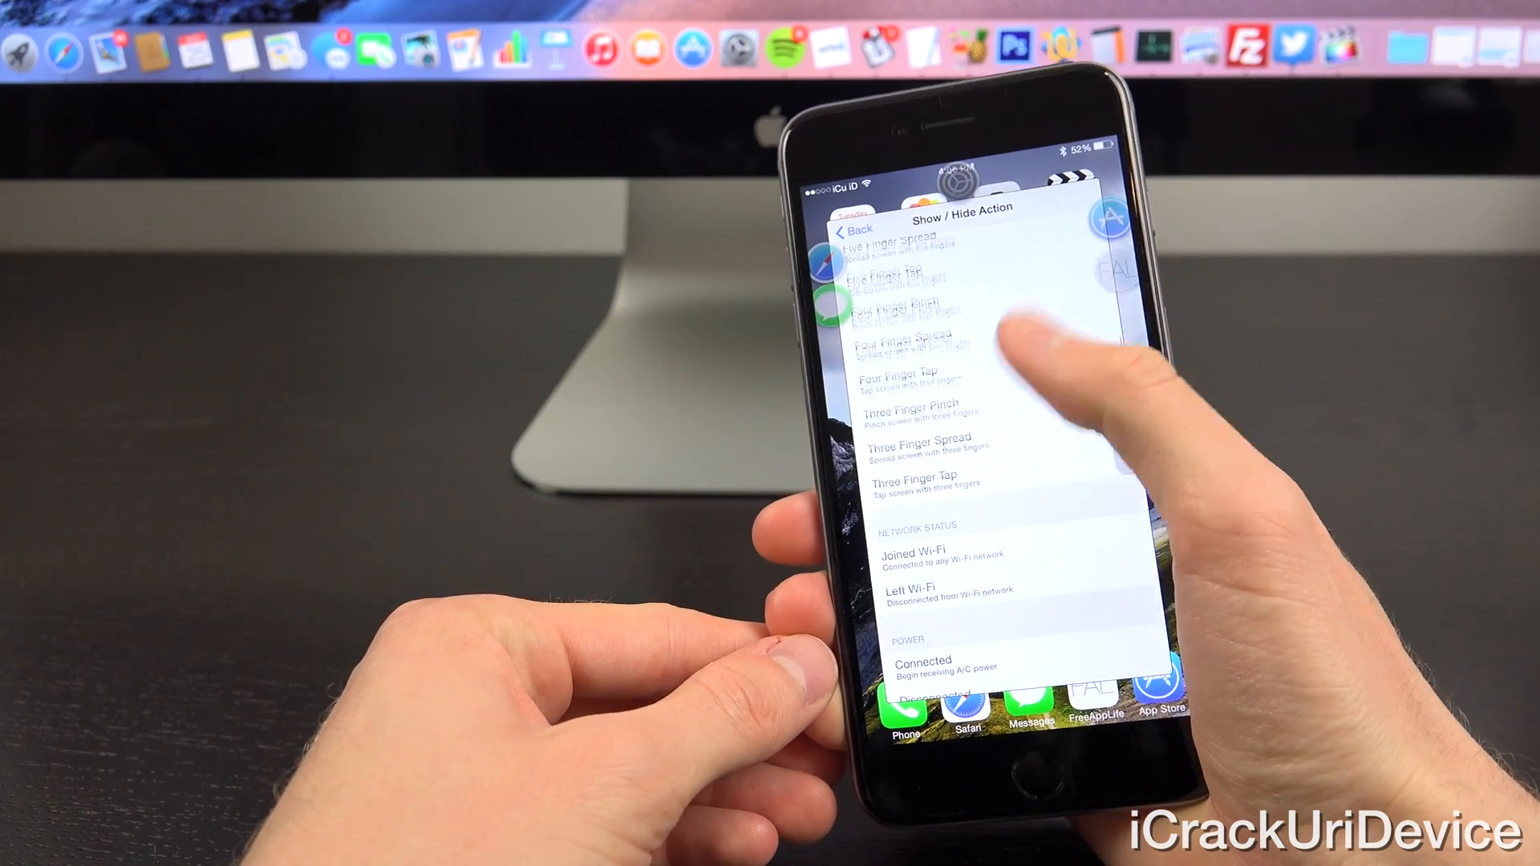
pyautogui.scroll(-3)
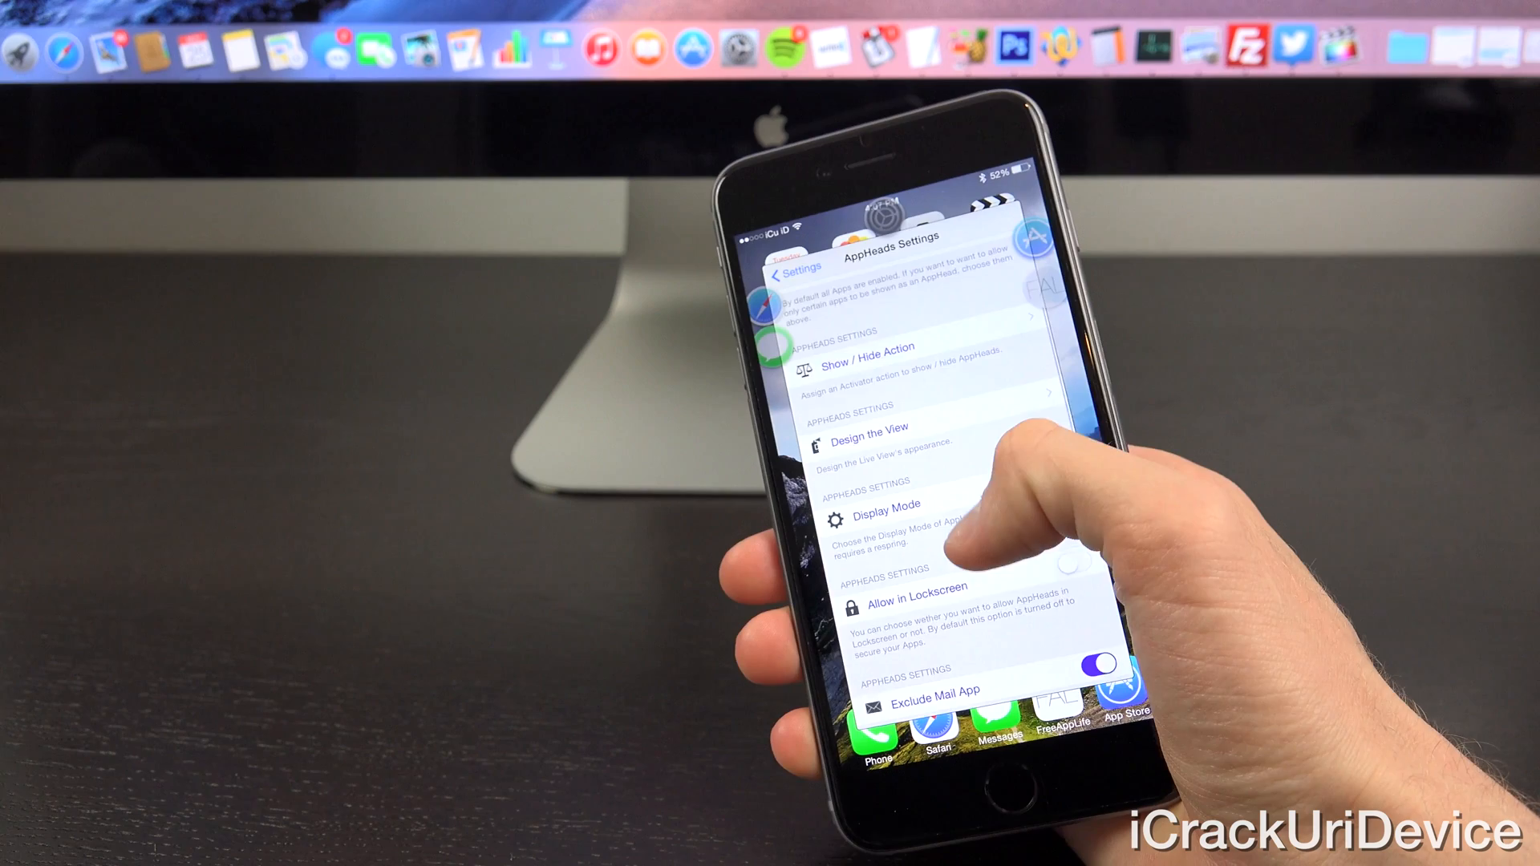
# Step: Scroll down and view the Display Mode options: Free, Locked Top, Bottom, Left, Right
pyautogui.scroll(-3)
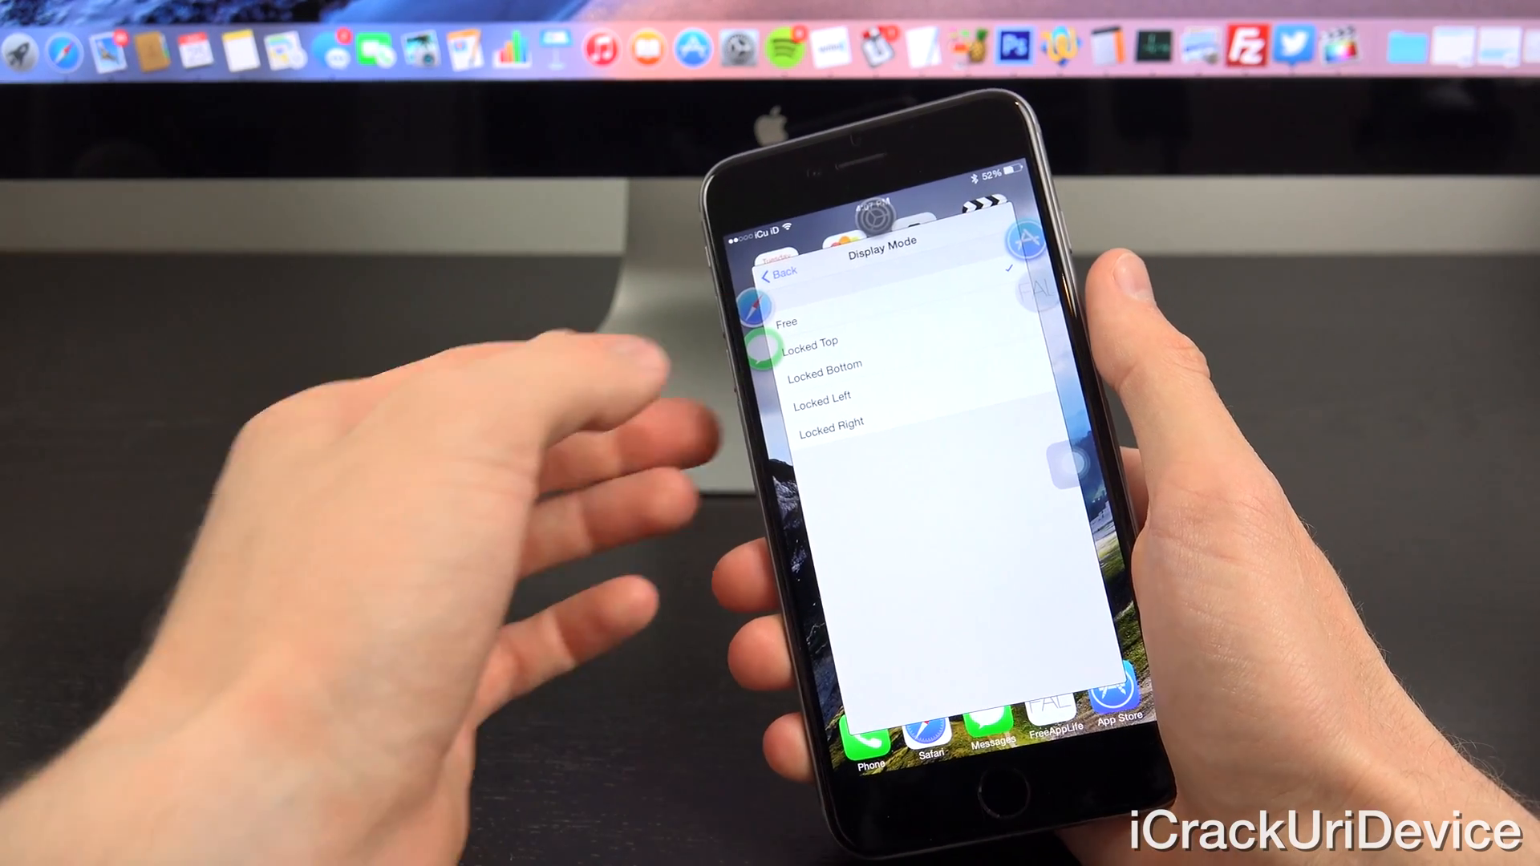
pyautogui.click(784, 273)
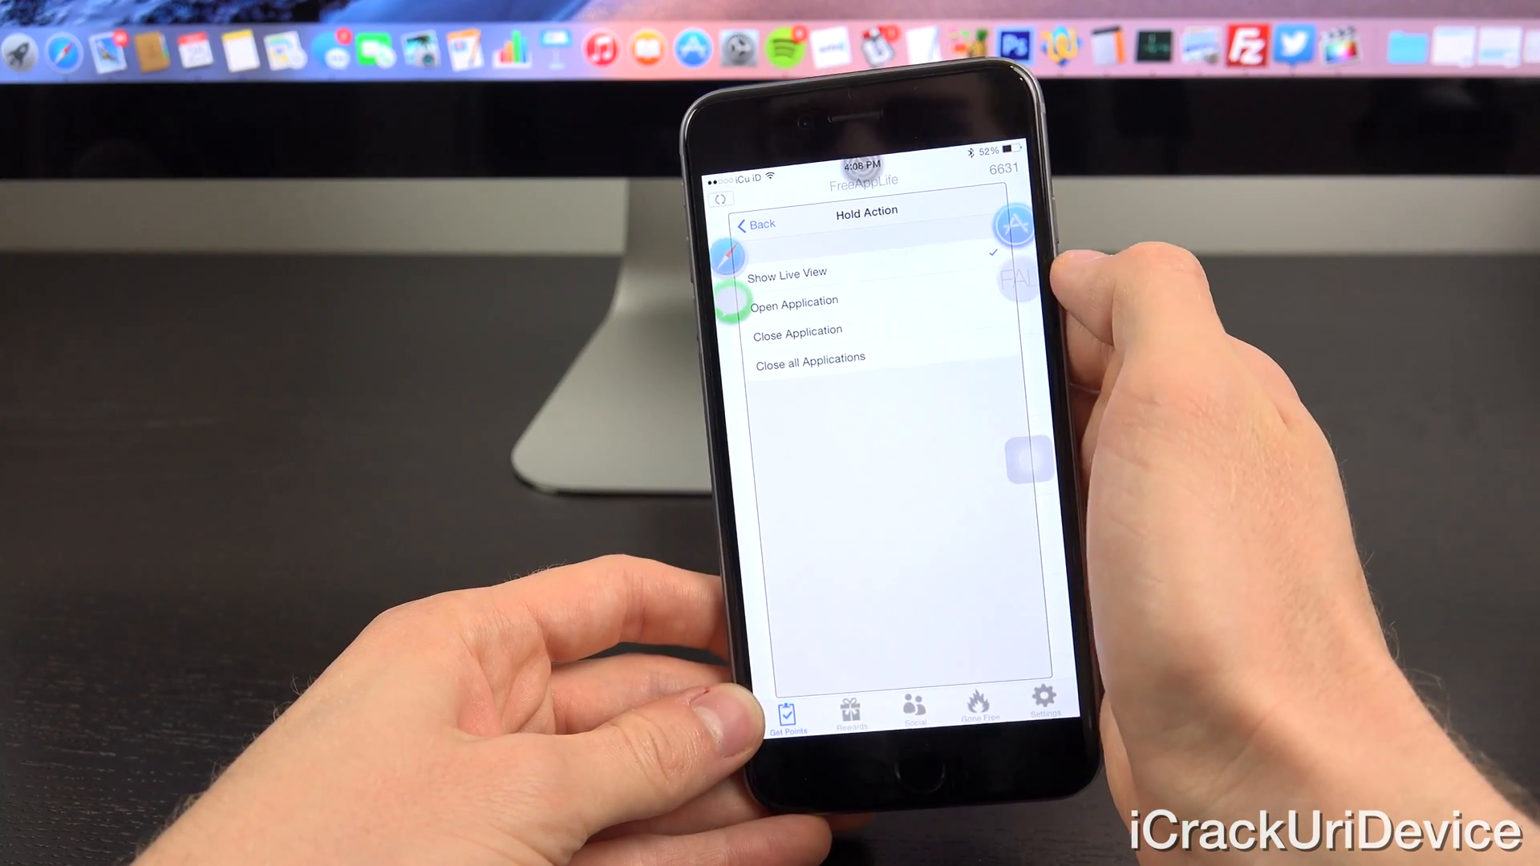
# Step: Return to AppHeads Settings with Hold Action Show Live View and Single Tap Open Application
pyautogui.click(756, 223)
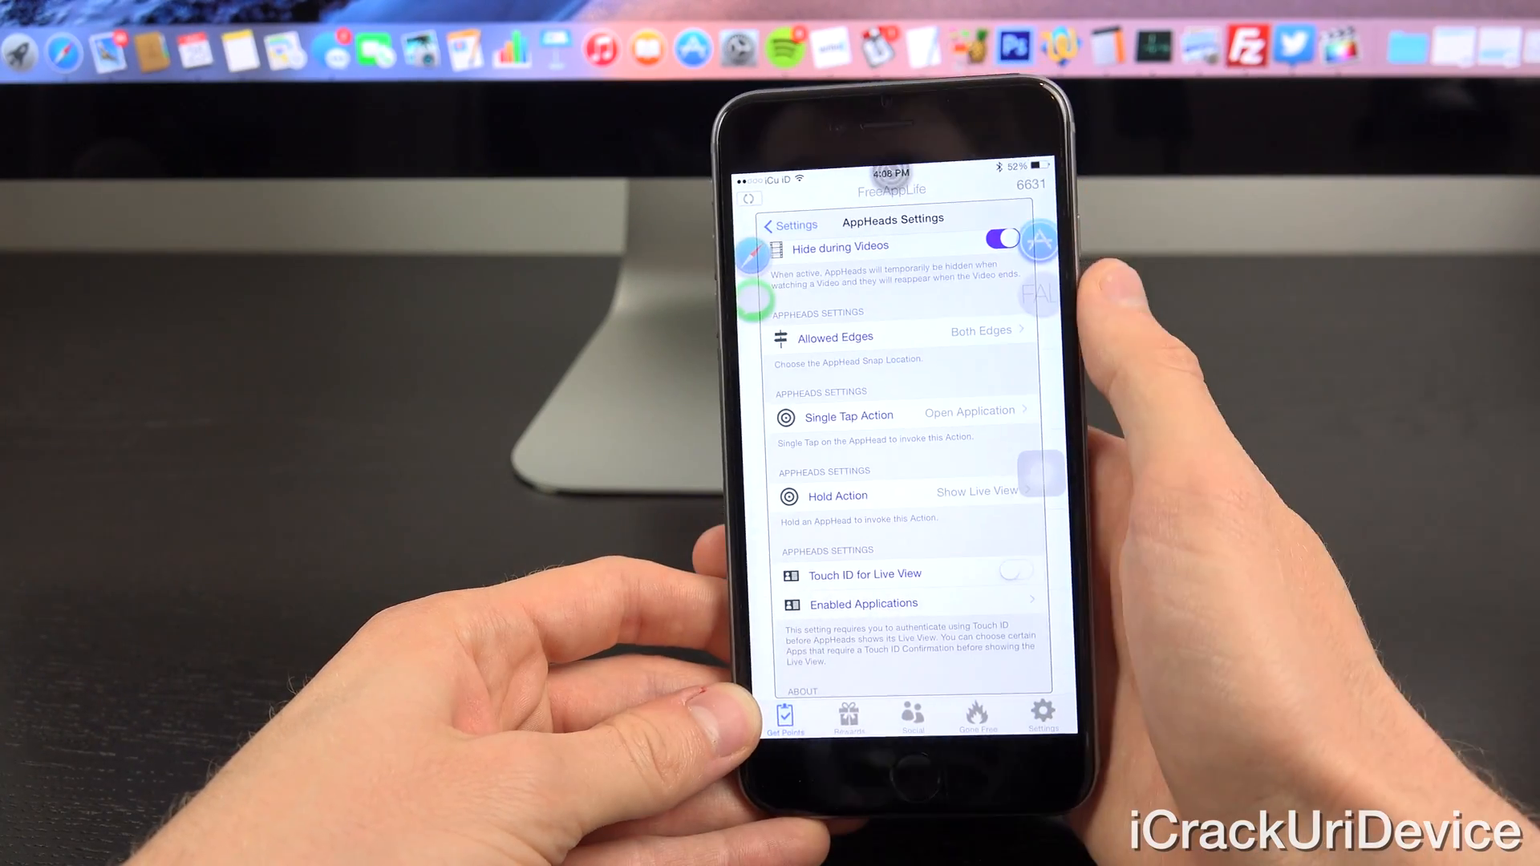